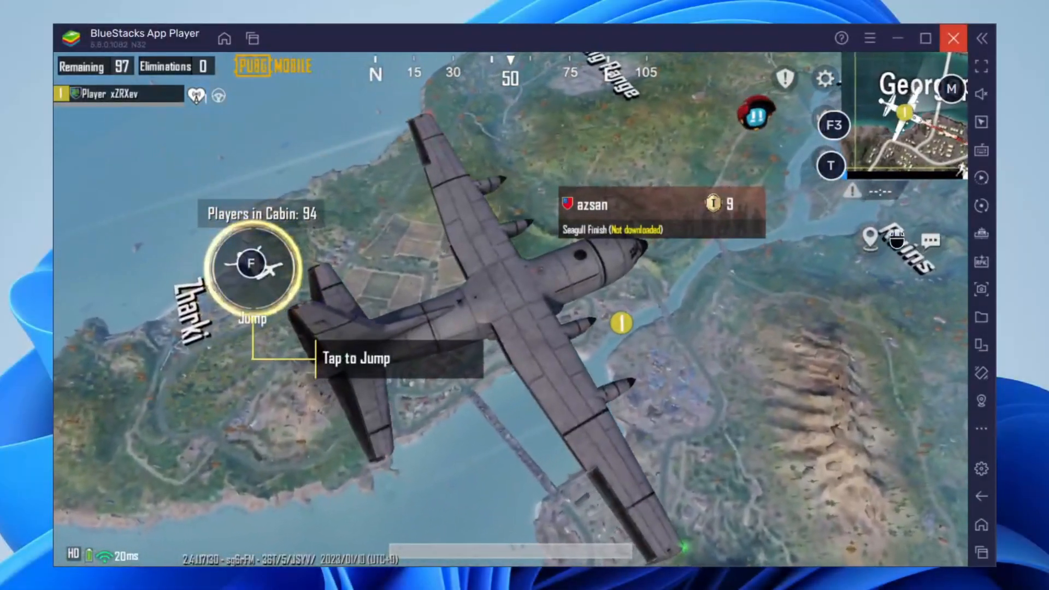
Step: Follow the bstk.me Download BlueStacks link in the video's pinned comment
click(251, 264)
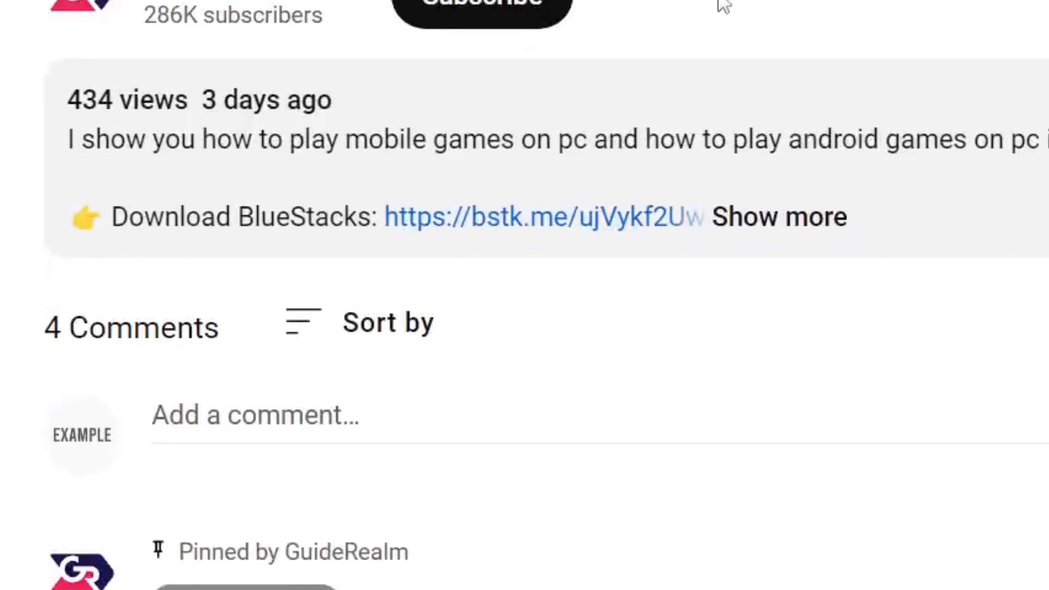
scroll(down, 3)
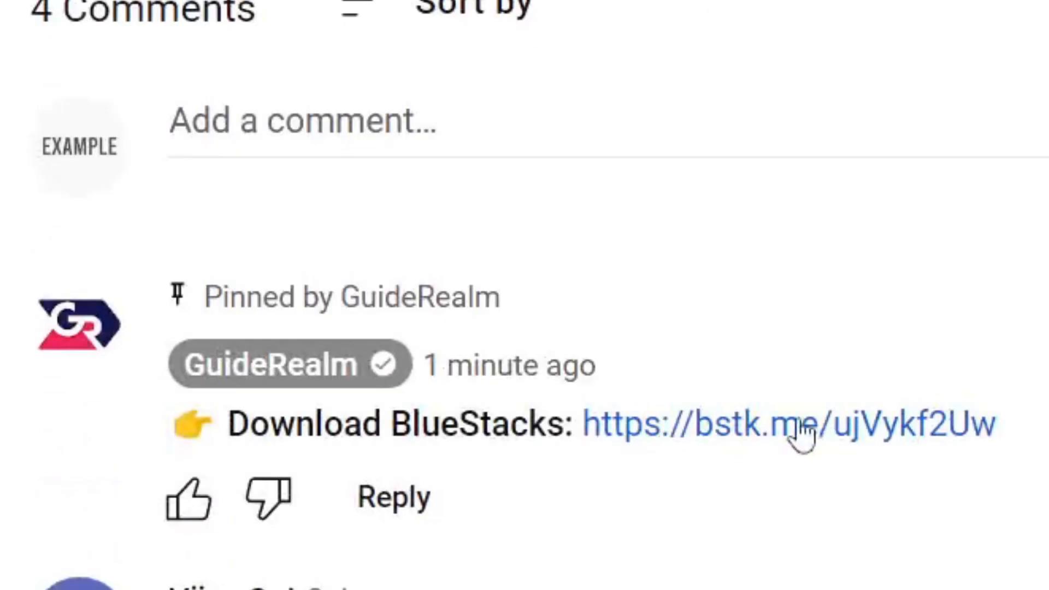
click(790, 425)
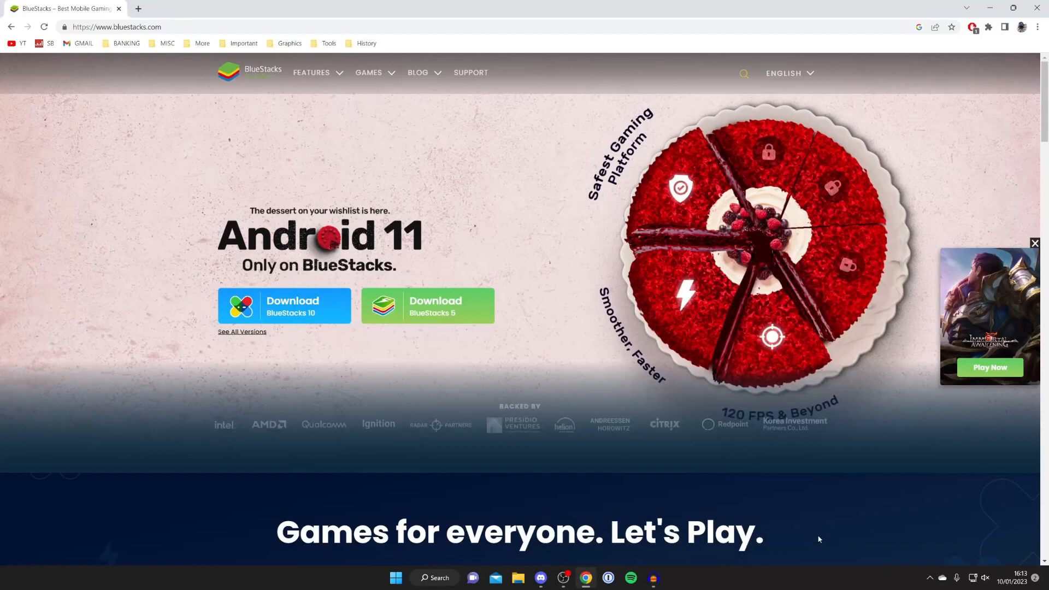
mouse_move(778, 503)
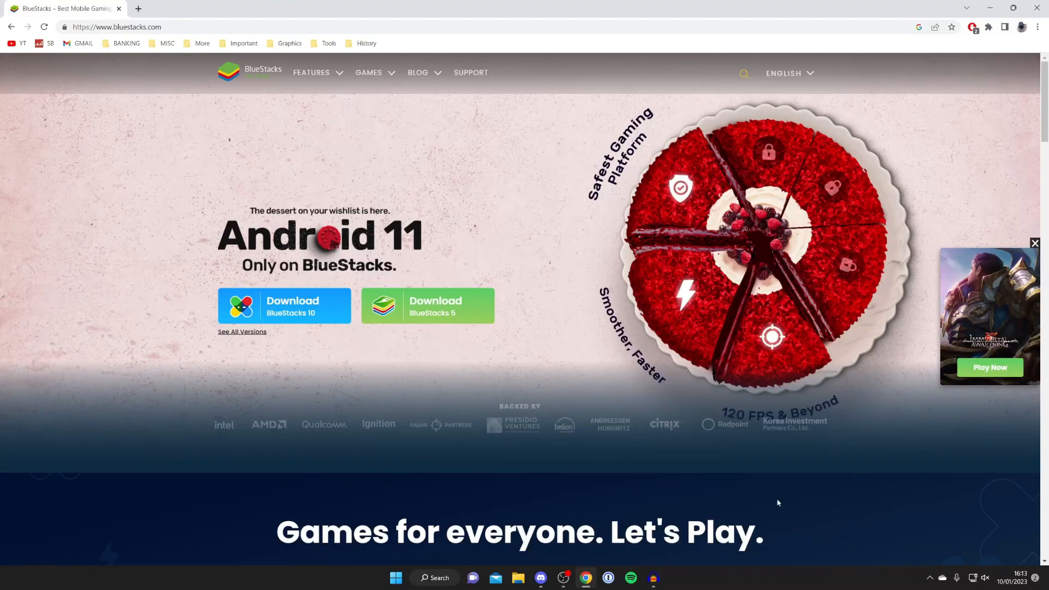
mouse_move(827, 491)
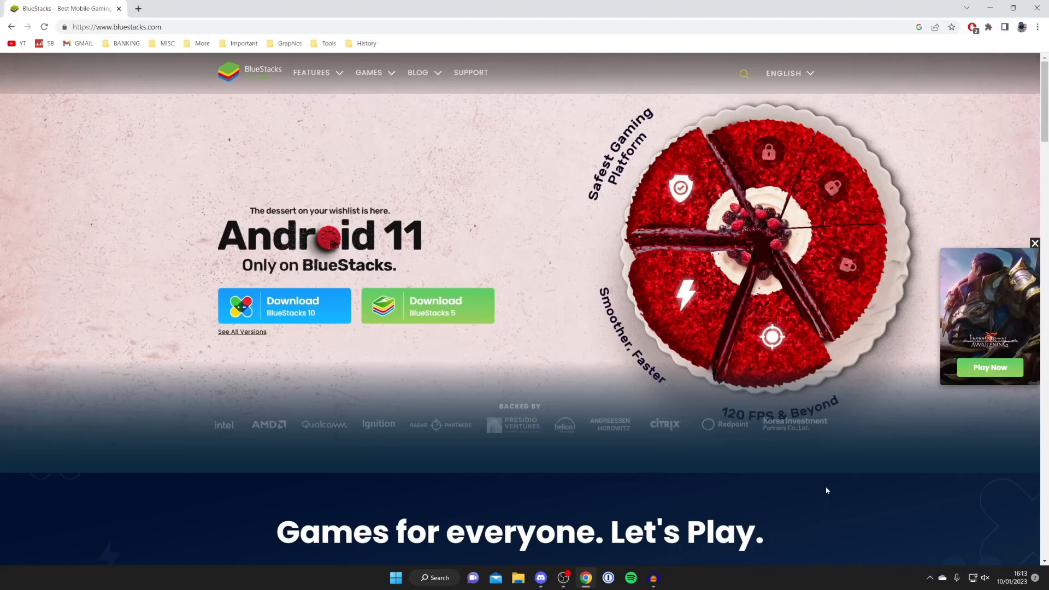
Step: Download the BlueStacks 5 installer and run it from the Chrome download bar
click(427, 307)
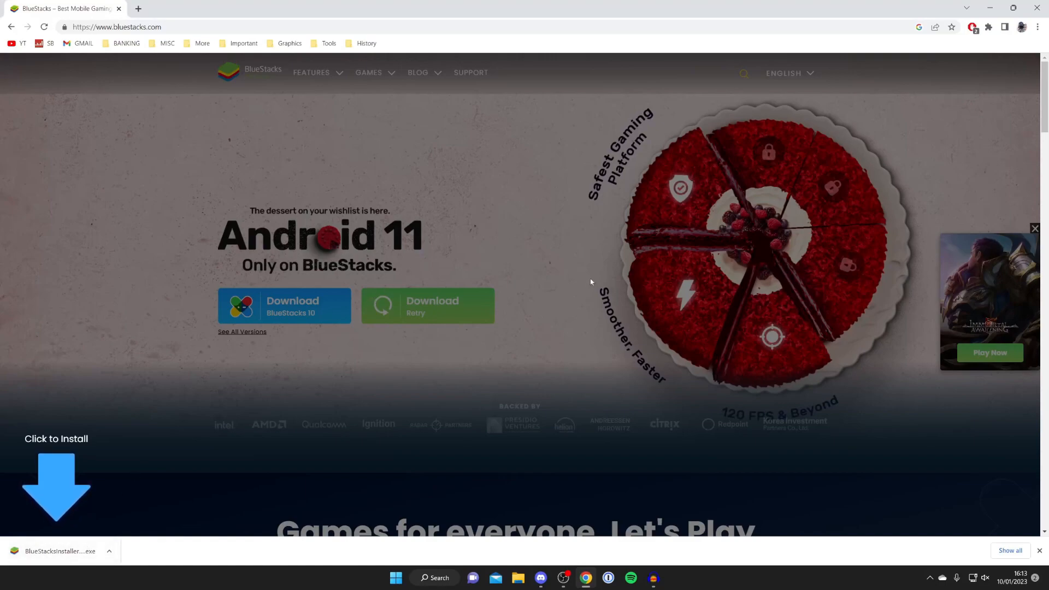
mouse_move(517, 577)
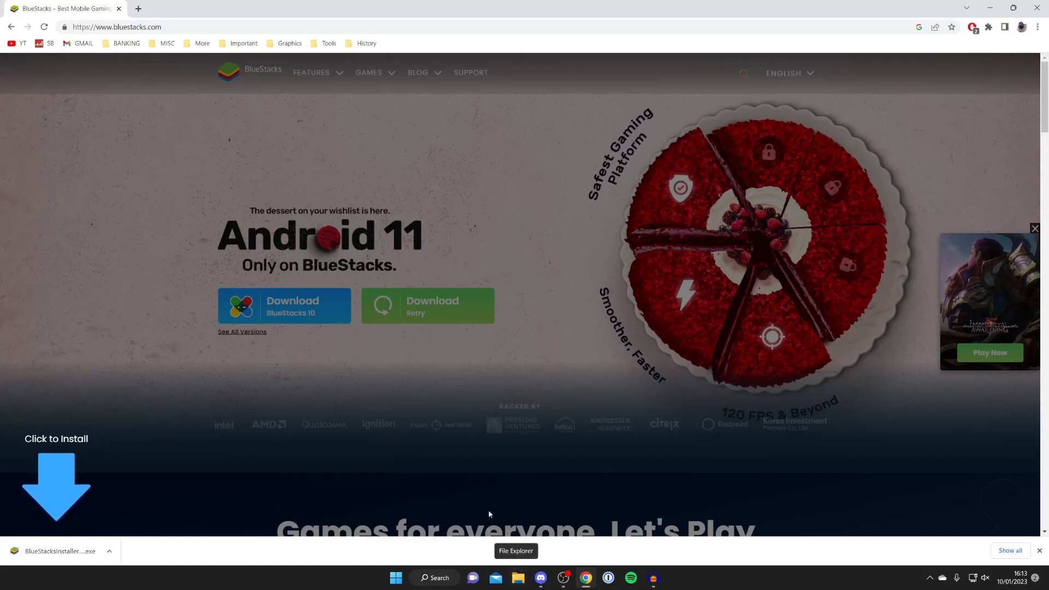
click(60, 551)
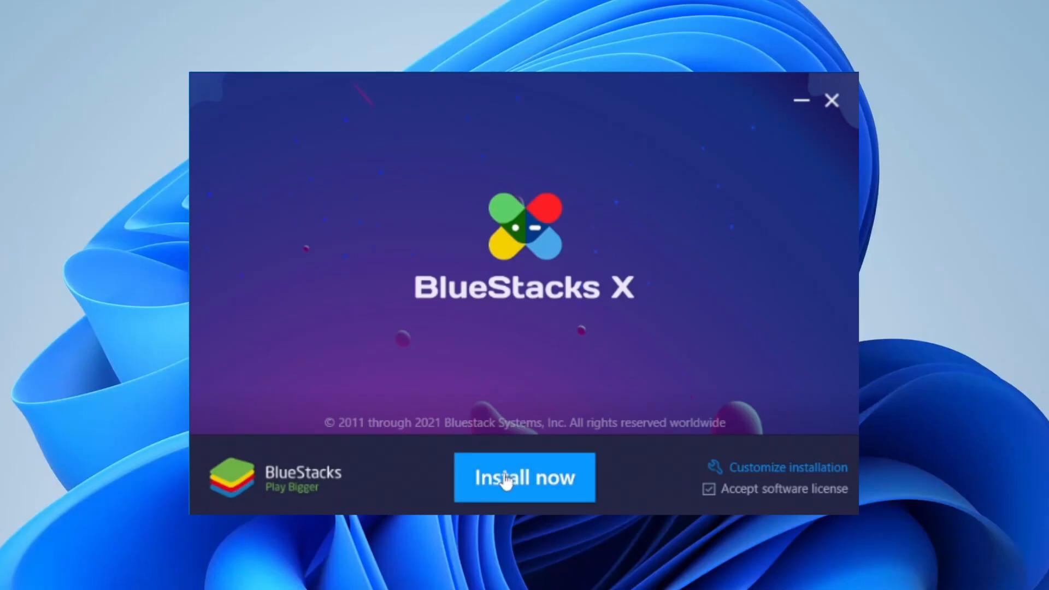
Step: Install BlueStacks X with the default settings via Install now
click(525, 478)
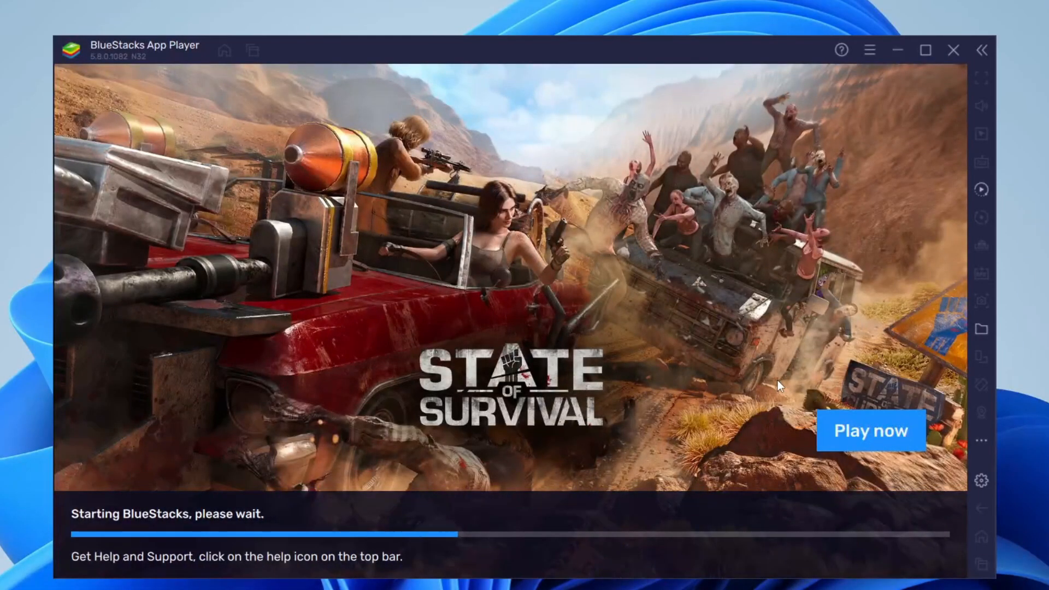
mouse_move(656, 320)
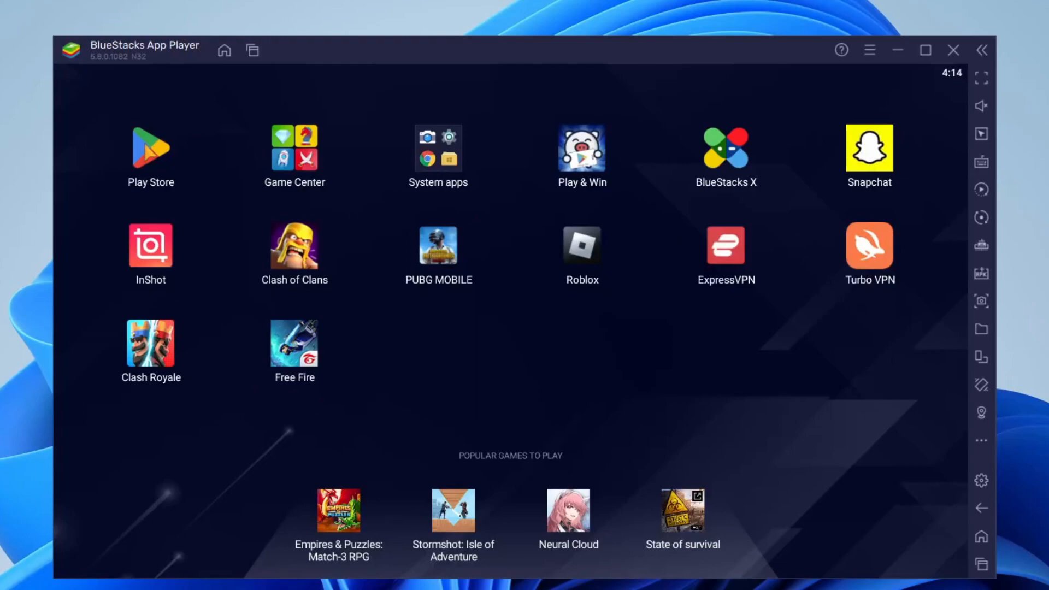
Step: Decline the Play Pass offer and search Google Play for 'pubg' to reach PUBG MOBILE
click(151, 148)
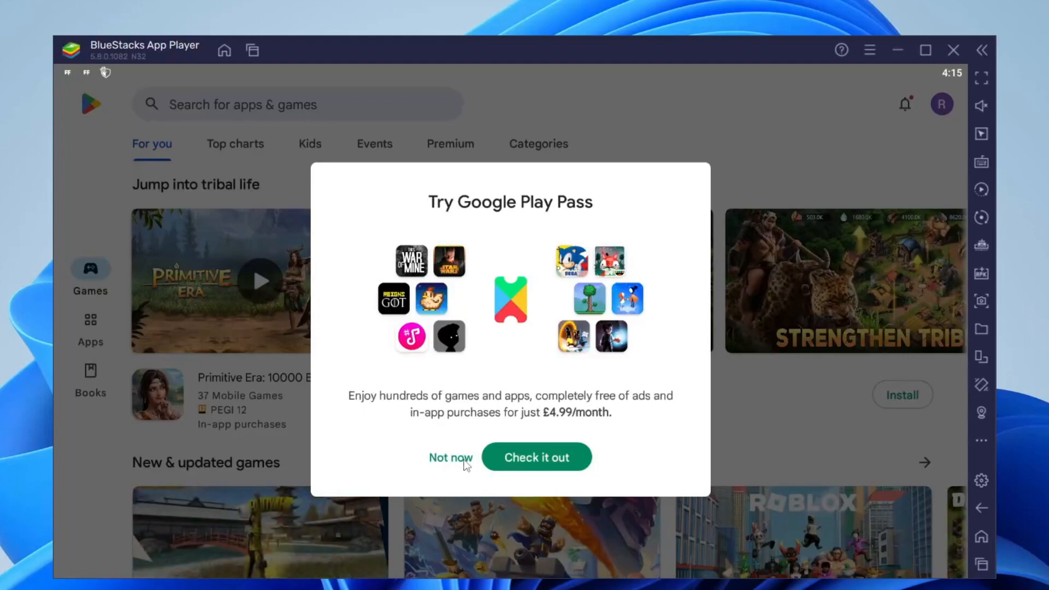
click(451, 457)
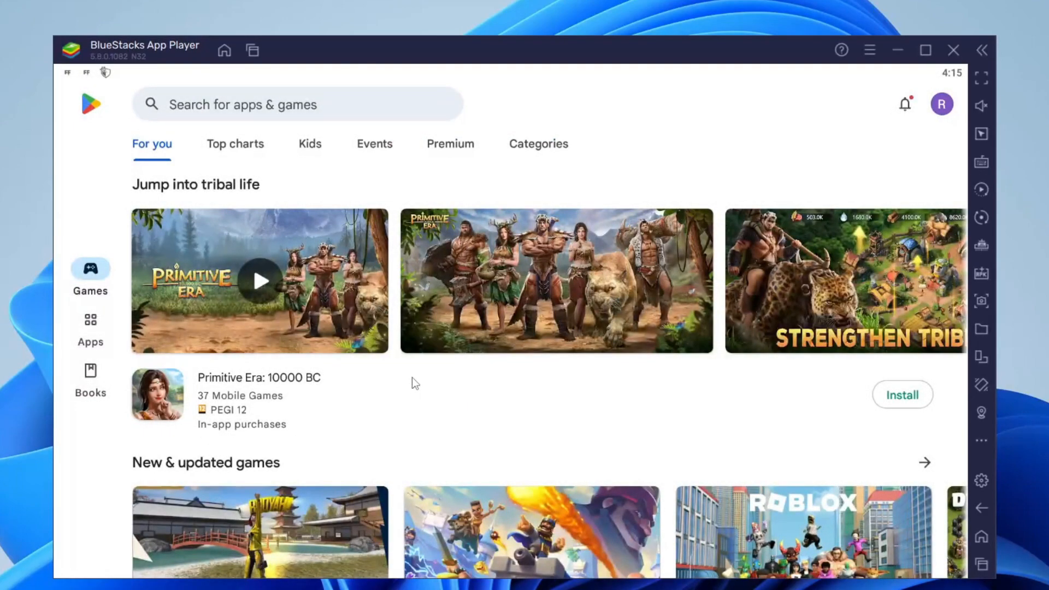
click(297, 104)
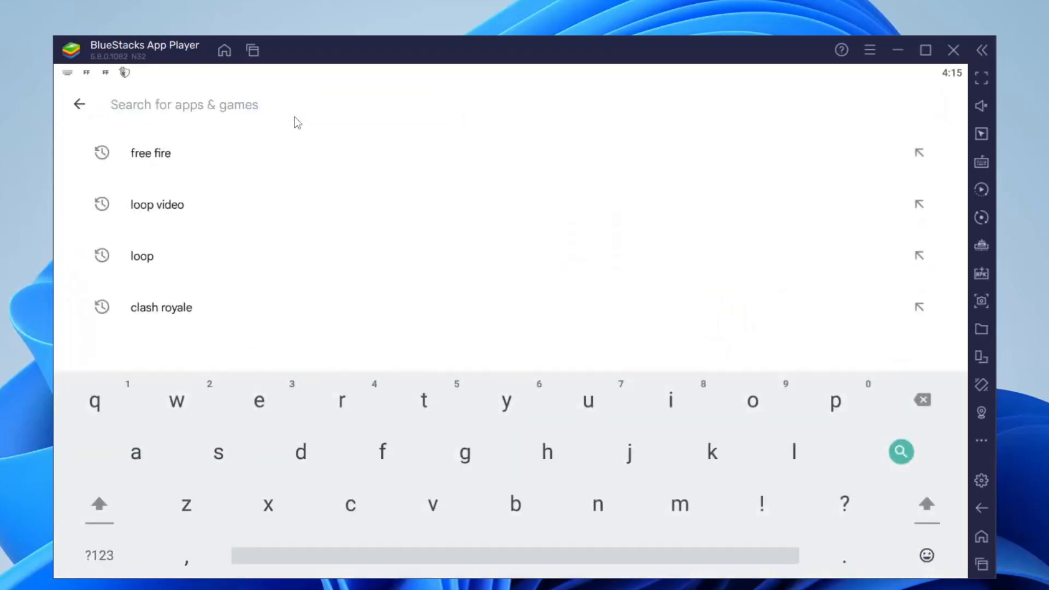
text(pubg)
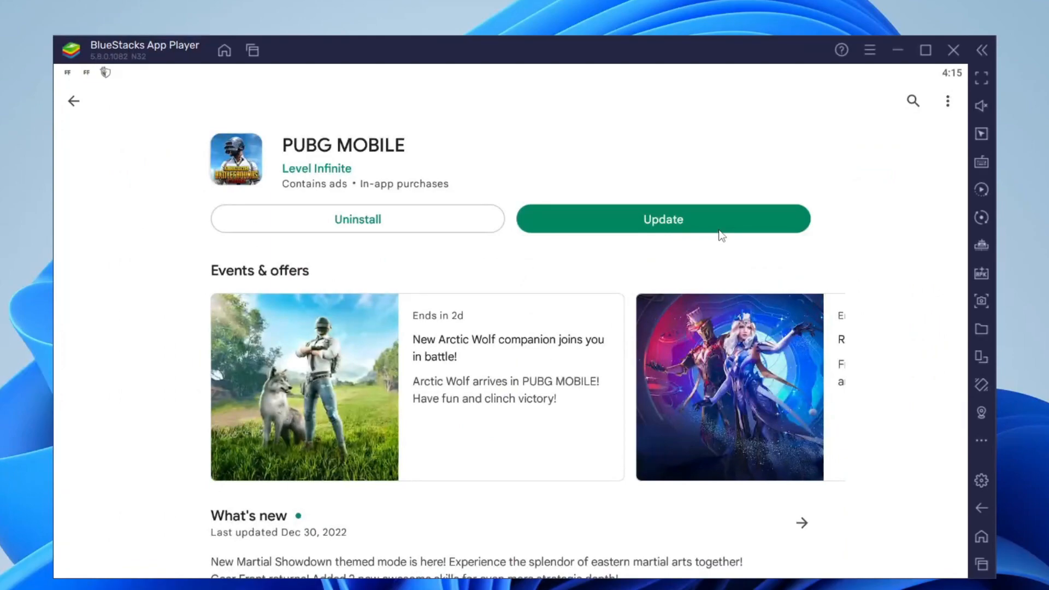
Step: Start the PUBG MOBILE update and return to the BlueStacks home screen
click(662, 219)
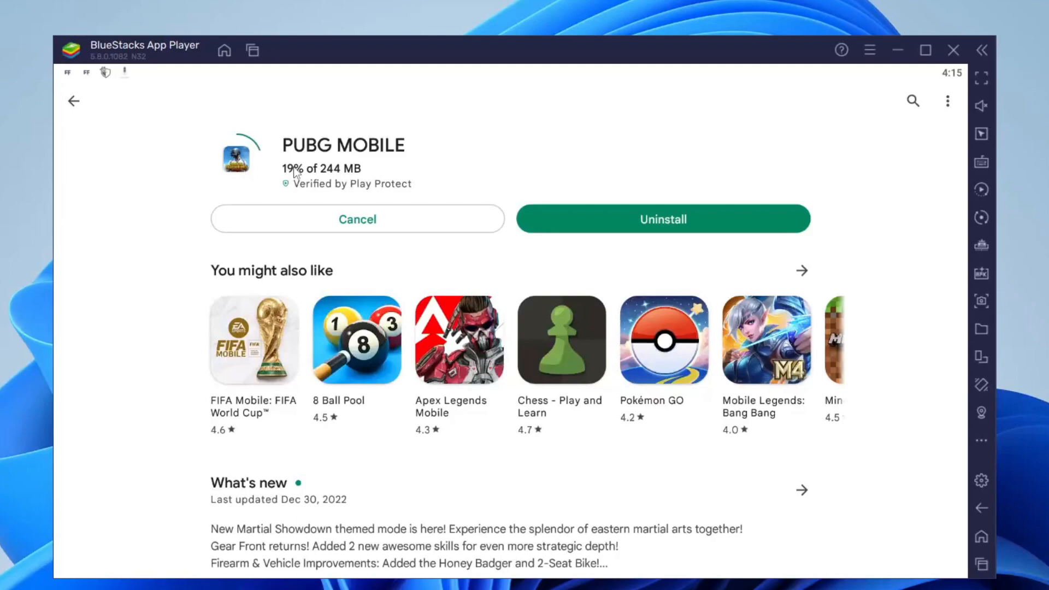
mouse_move(224, 49)
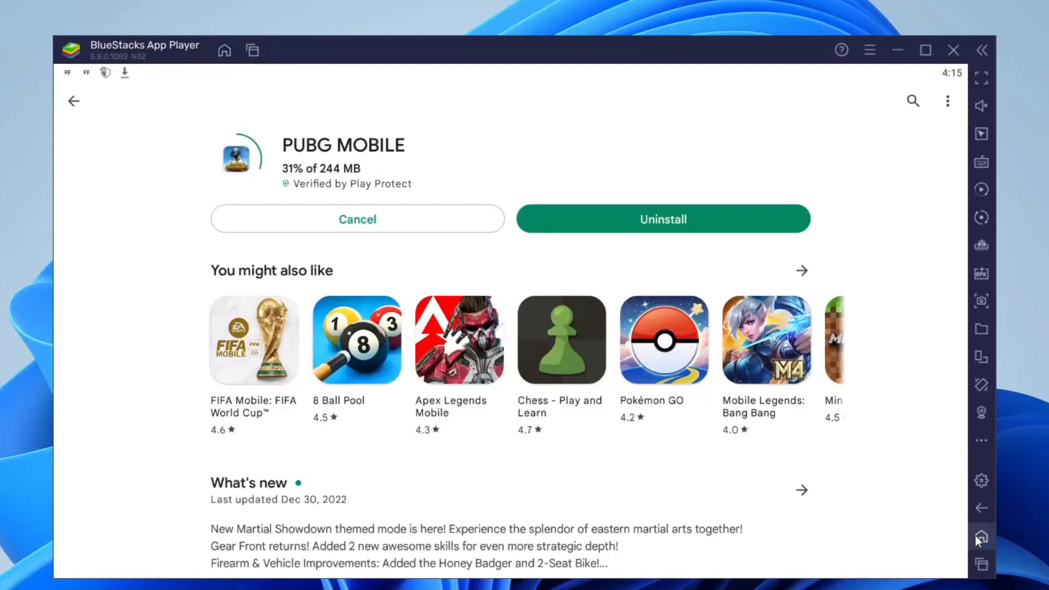
click(981, 536)
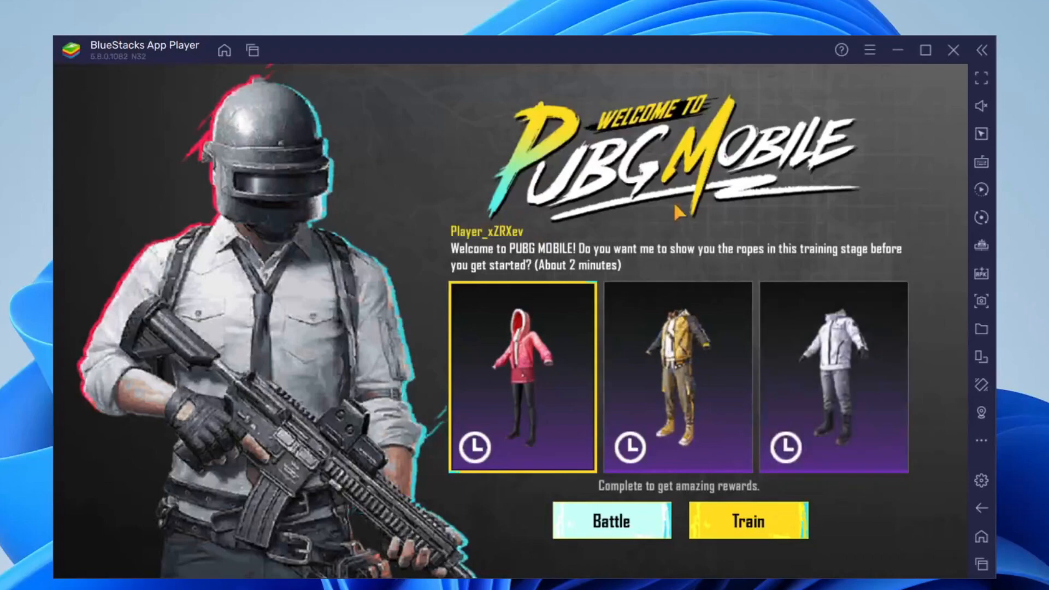
Step: Choose Battle on the PUBG MOBILE welcome screen, skipping the training stage
click(611, 521)
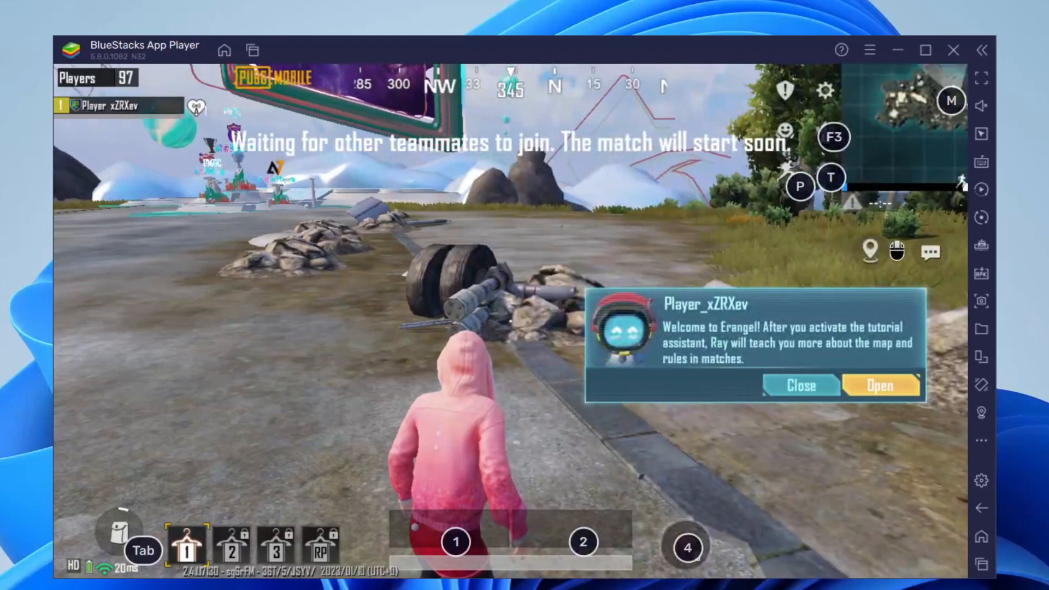
Step: Dismiss the tutorial assistant popup so the Erangel match begins
click(800, 386)
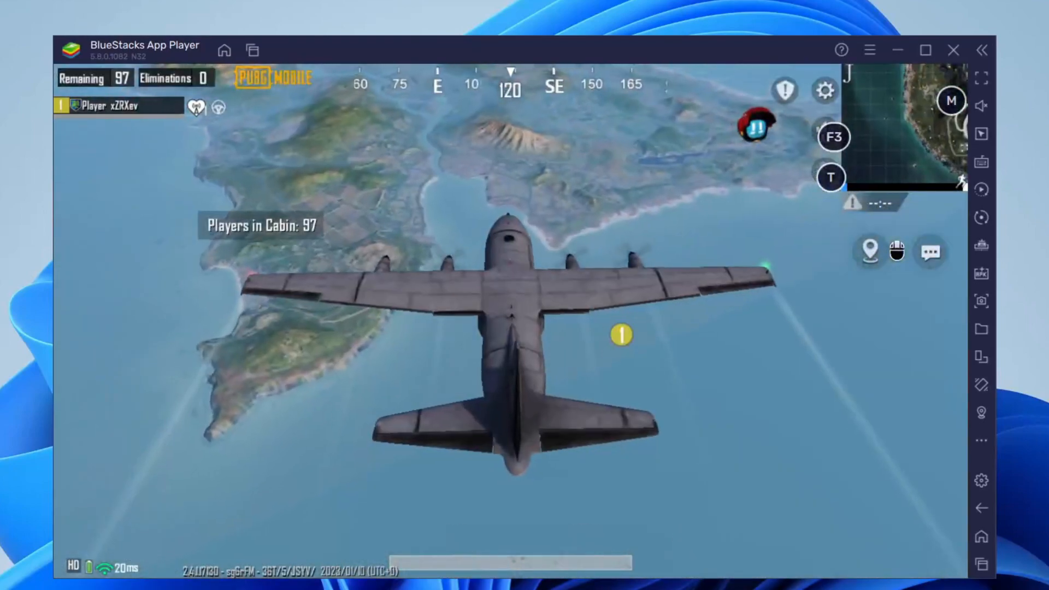